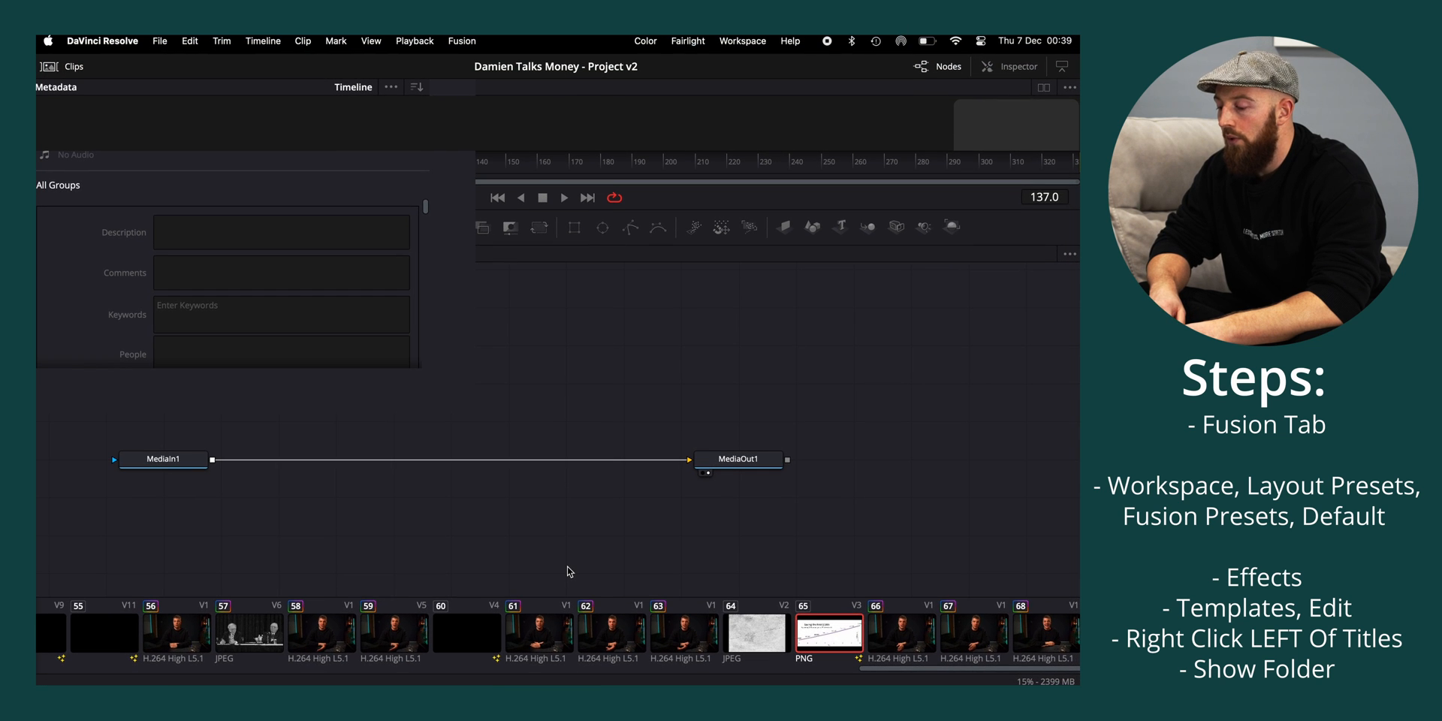
# Reset the Fusion page to its Default layout preset from the Workspace menu.
pyautogui.click(748, 41)
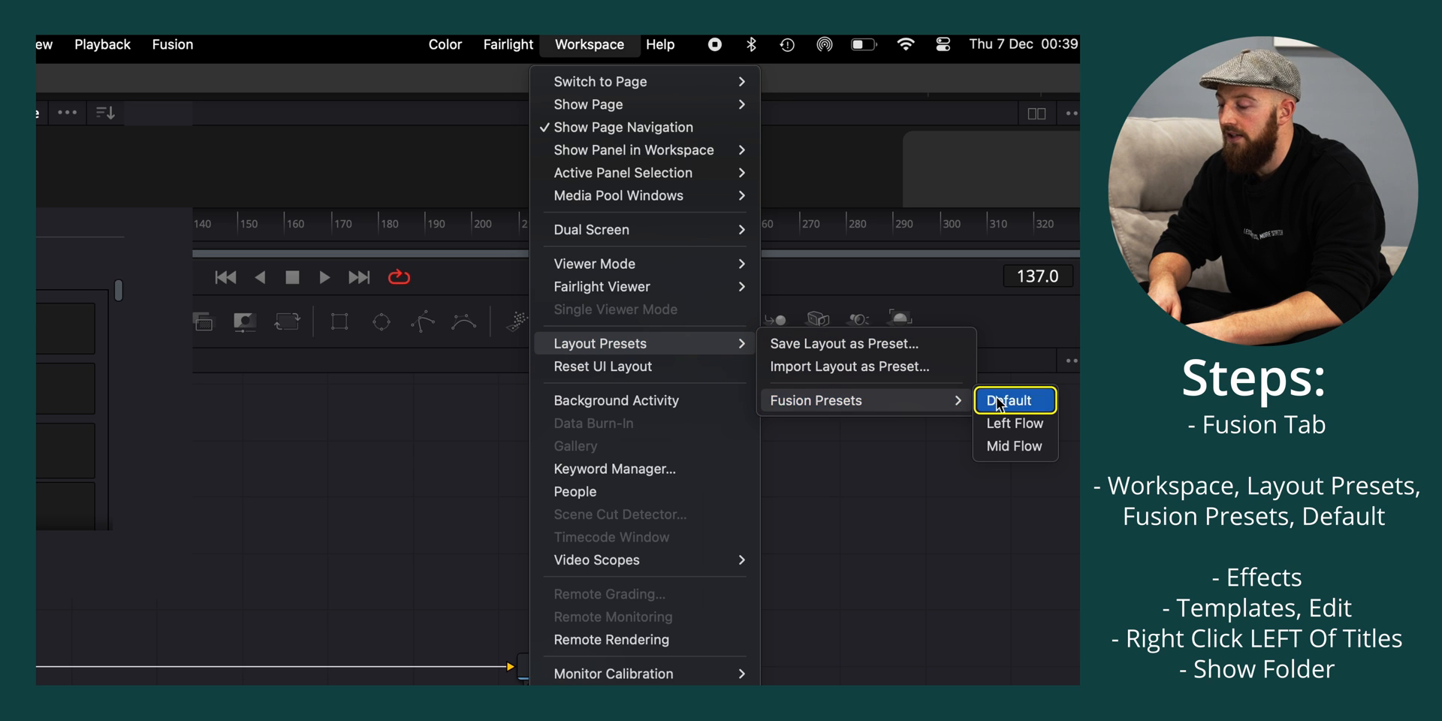
pyautogui.click(1014, 400)
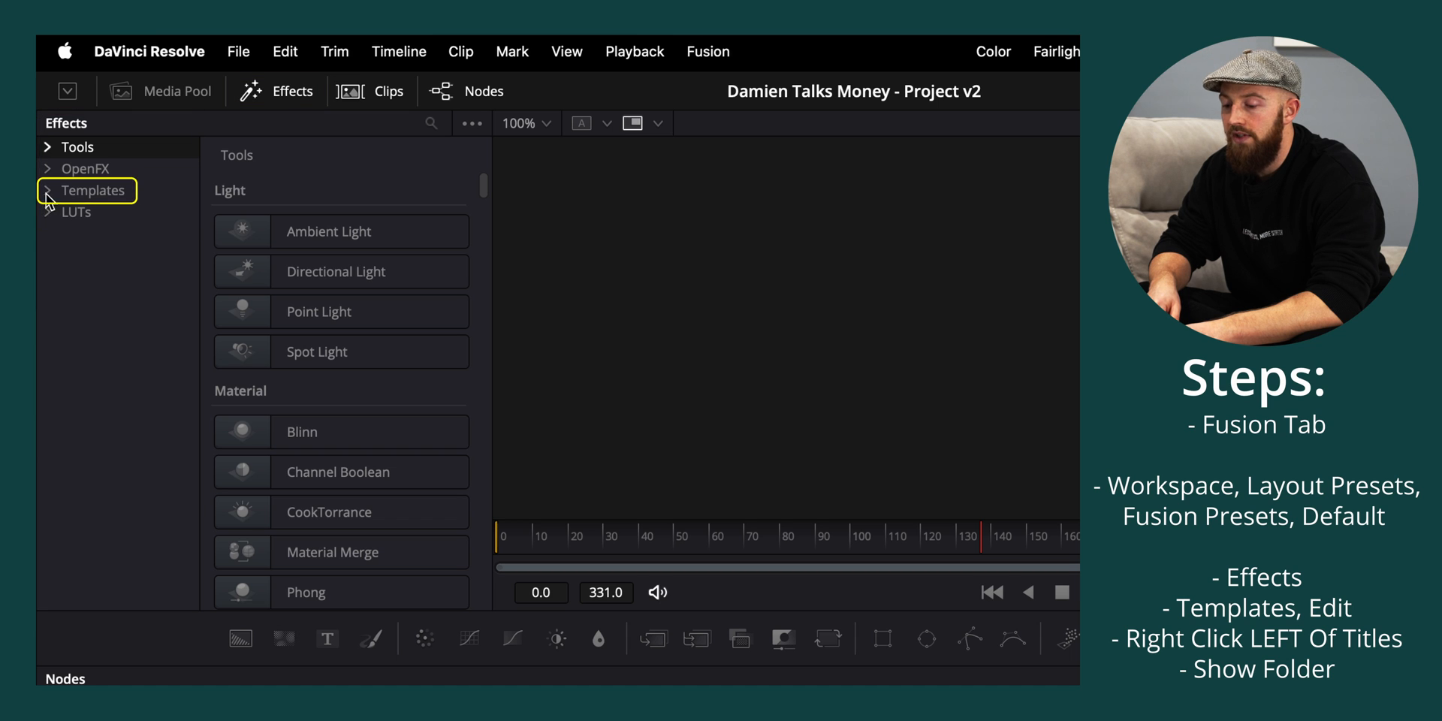
# Expand Templates > Edit and use Show Folder on Titles to reveal the Fusion Templates folder in Finder.
pyautogui.click(48, 190)
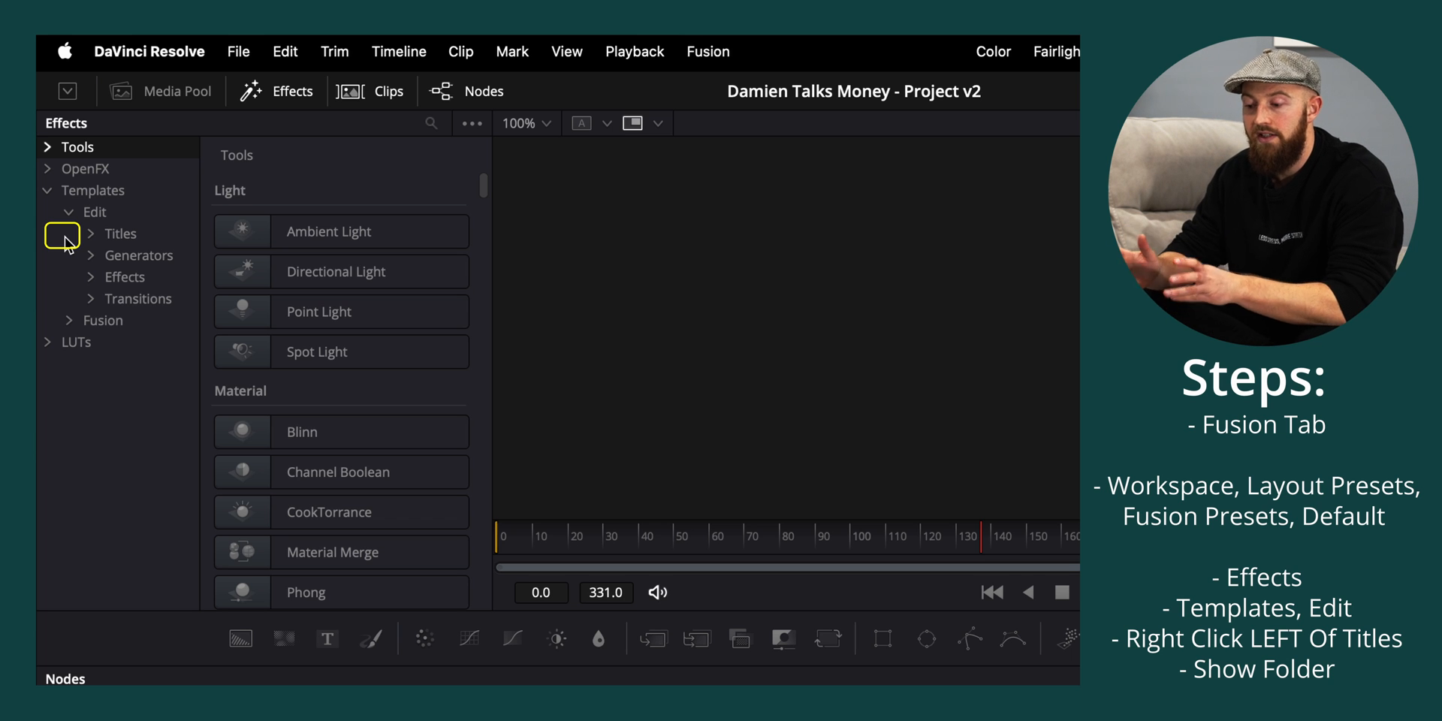
pyautogui.rightClick(120, 233)
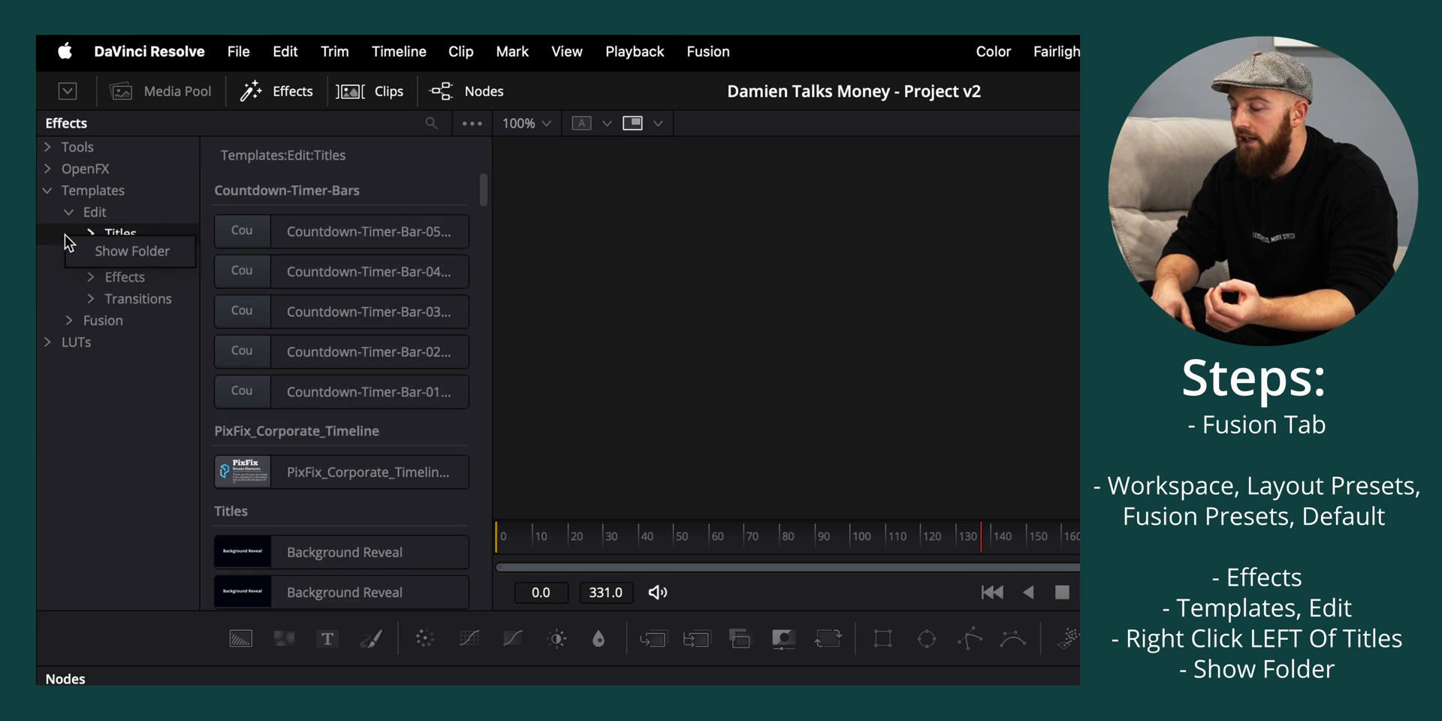
pyautogui.click(132, 251)
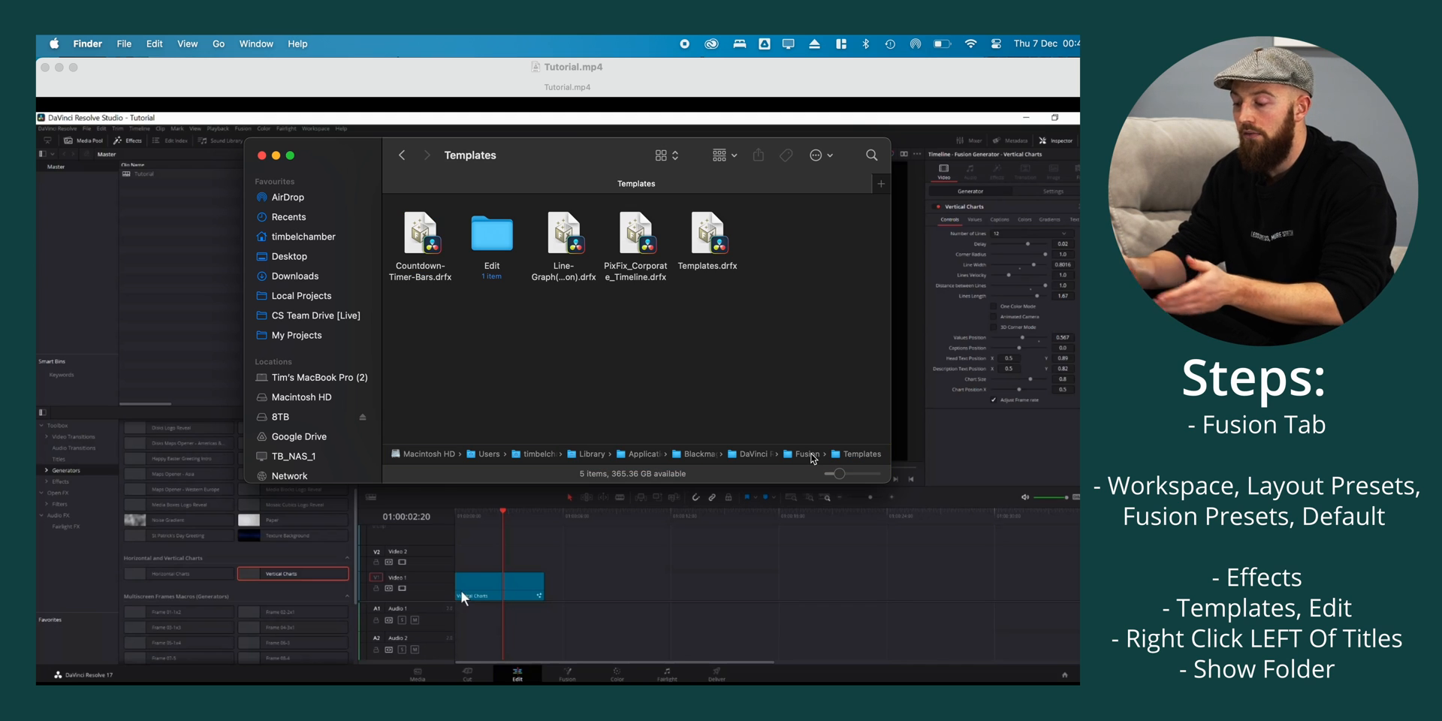
pyautogui.moveTo(488, 359)
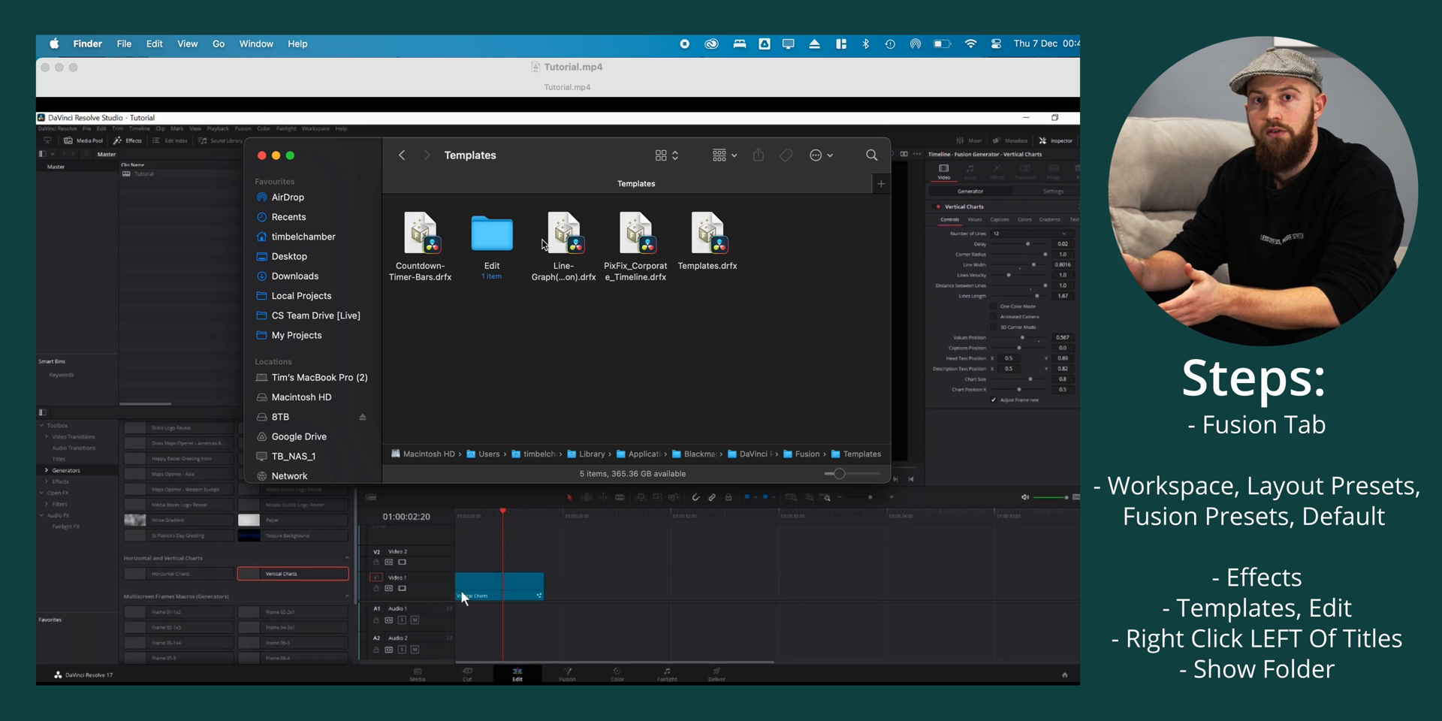
pyautogui.moveTo(698, 366)
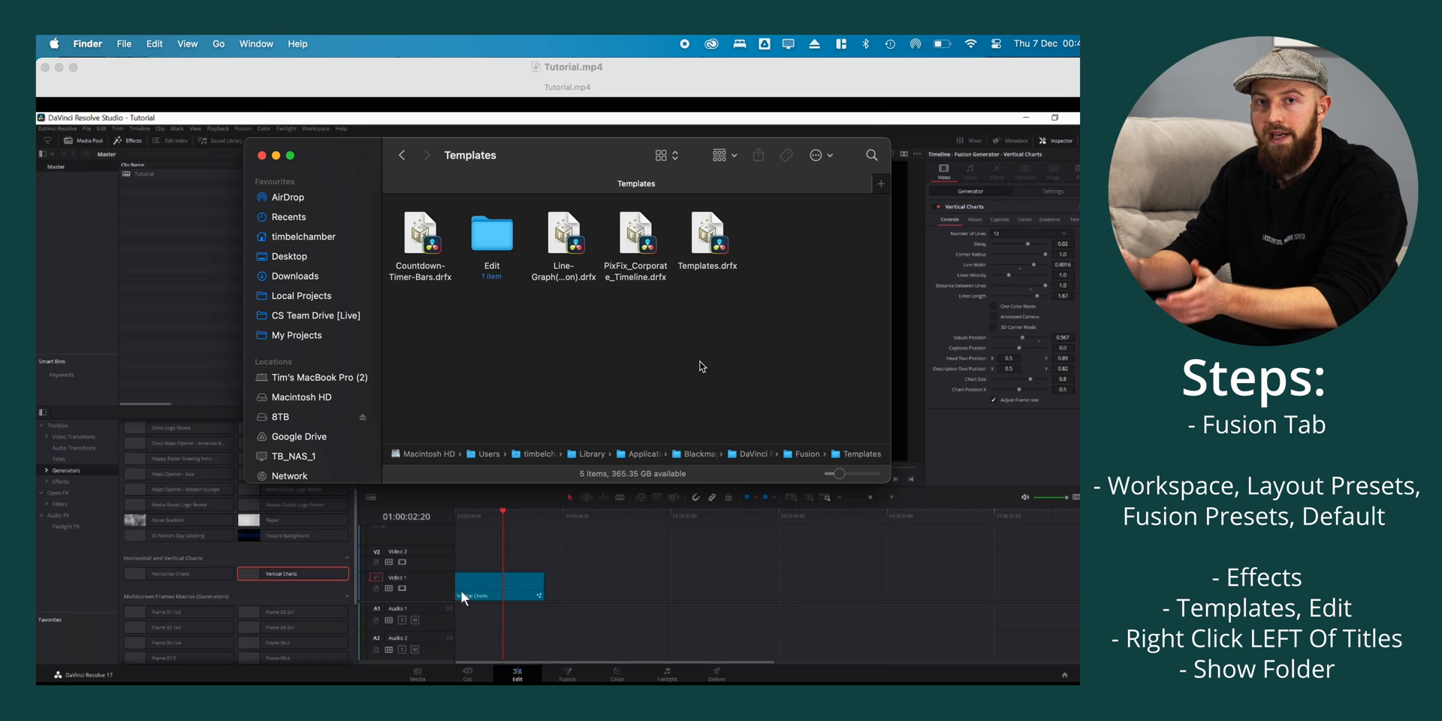